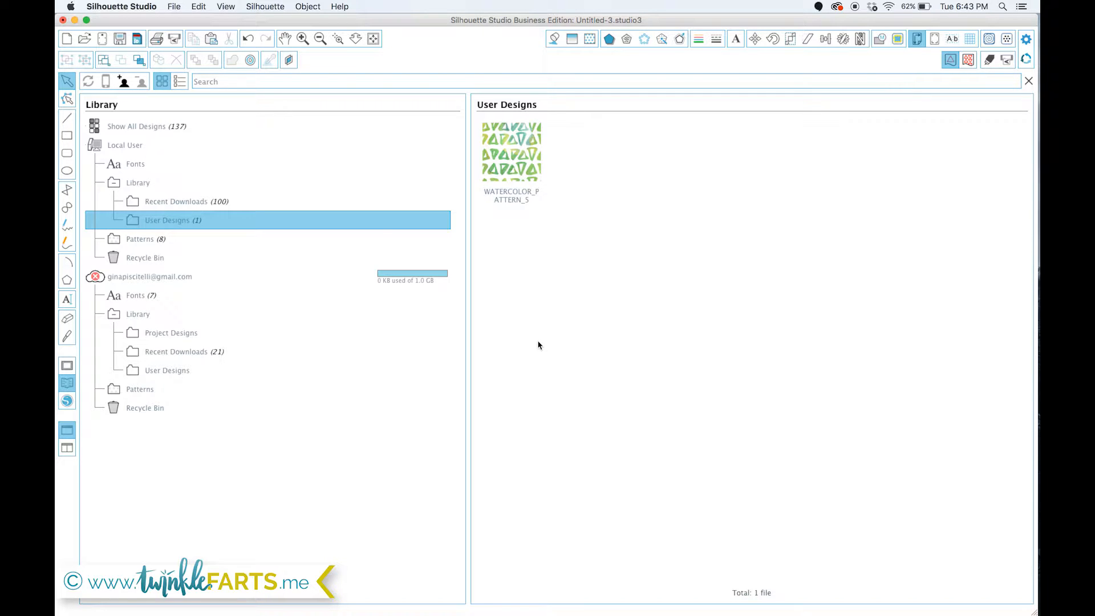
# - Show the About window with version 3.8.88 Business Edition
pyautogui.click(121, 6)
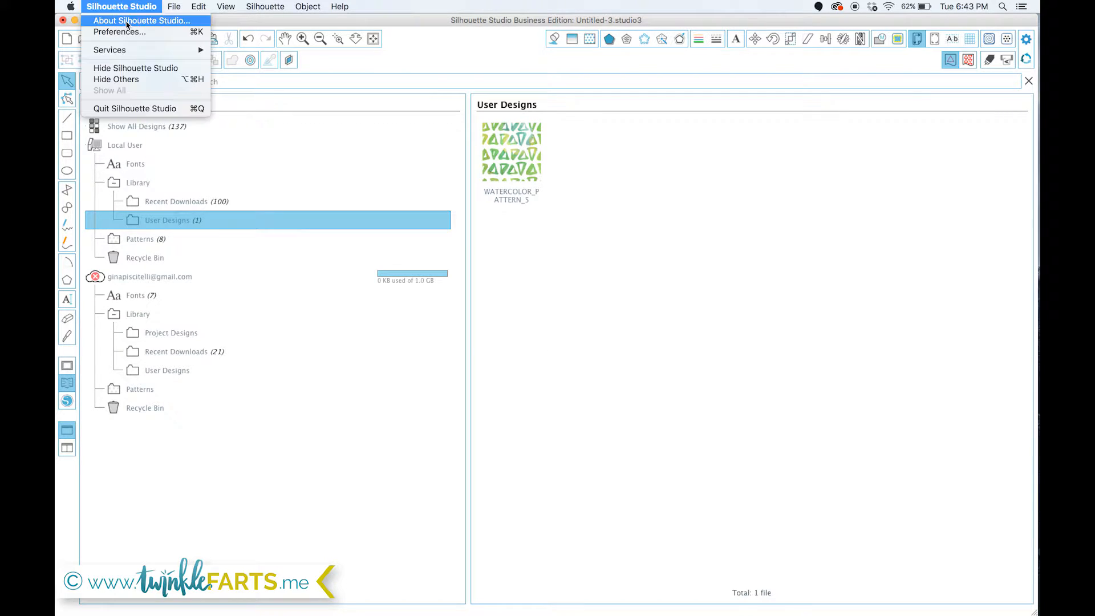
pyautogui.click(138, 22)
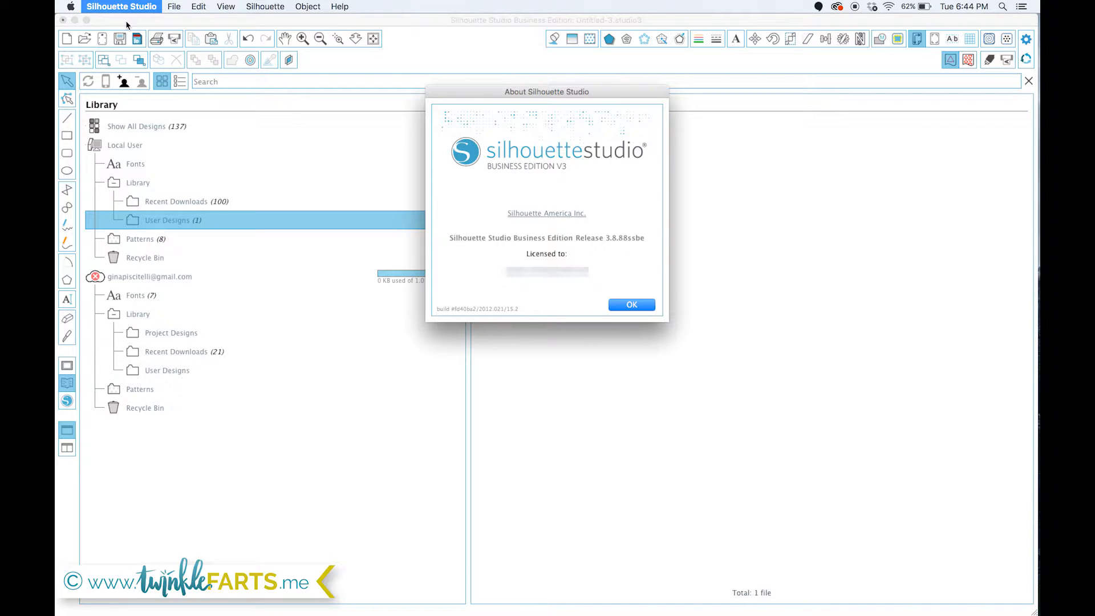
pyautogui.moveTo(574, 282)
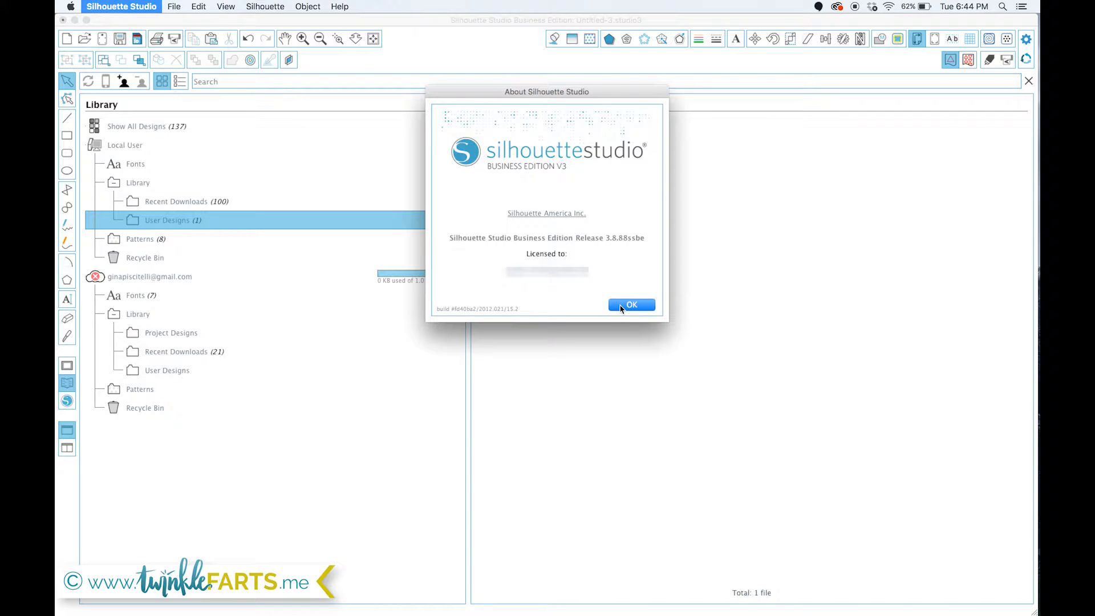
pyautogui.moveTo(623, 308)
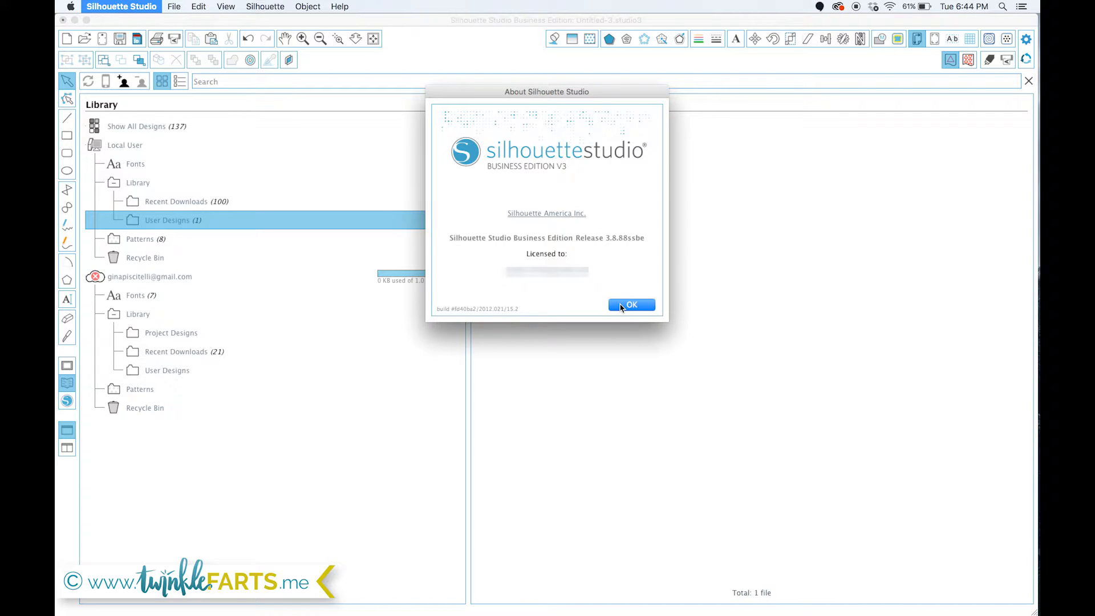
# - Close the About window and show the 12 × 12 in design page settings
pyautogui.click(631, 305)
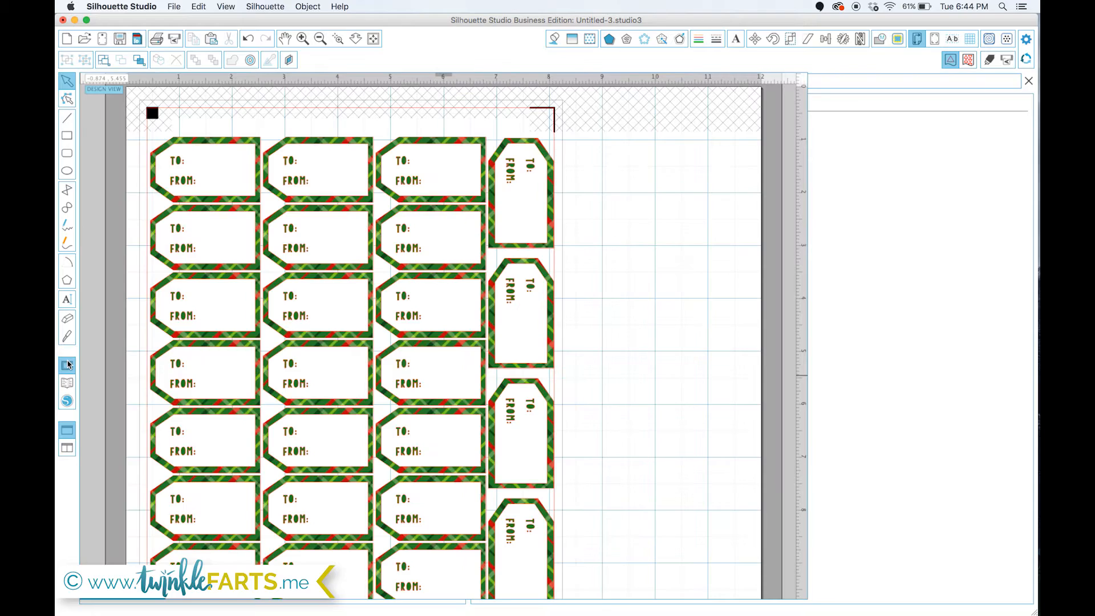
pyautogui.click(897, 39)
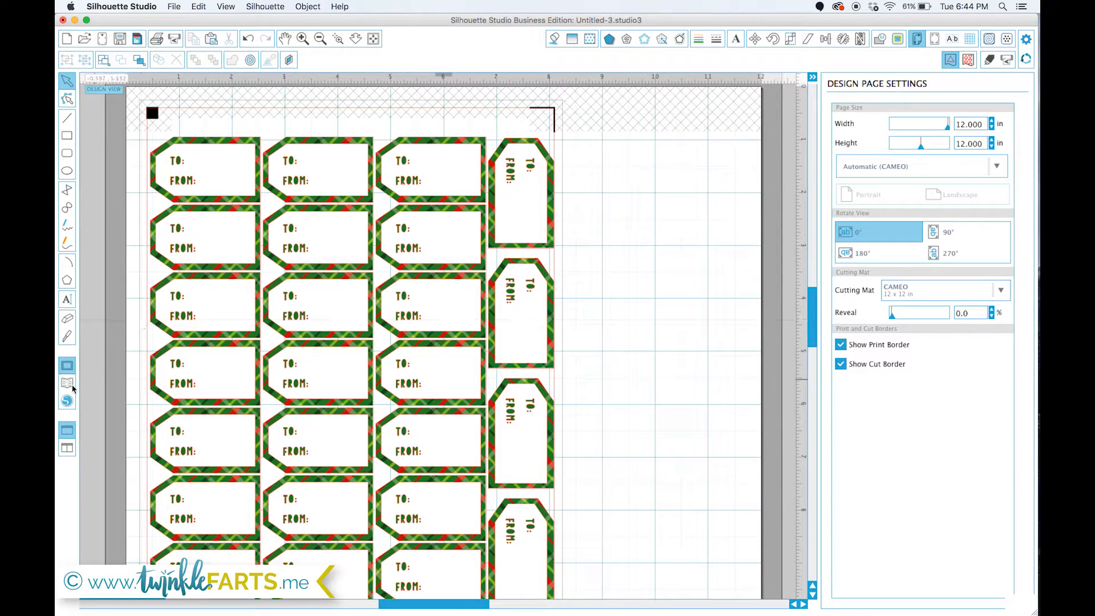
pyautogui.moveTo(66, 384)
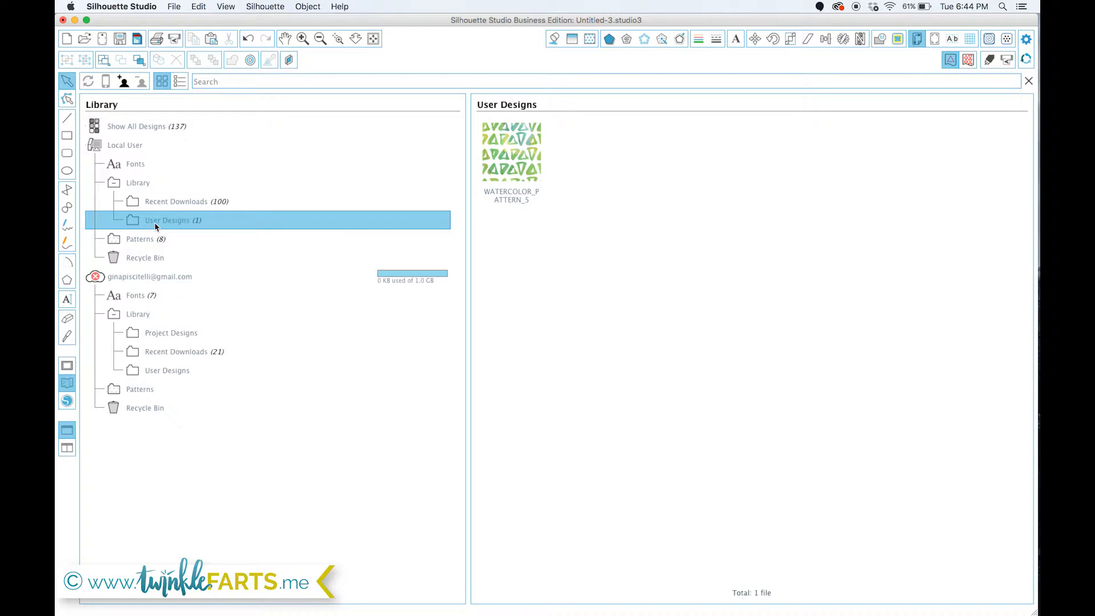
# - Use File > Library > Import to Library to pick WATERCOLOR_PATTERN_1.jpg from JPG Format
pyautogui.click(174, 7)
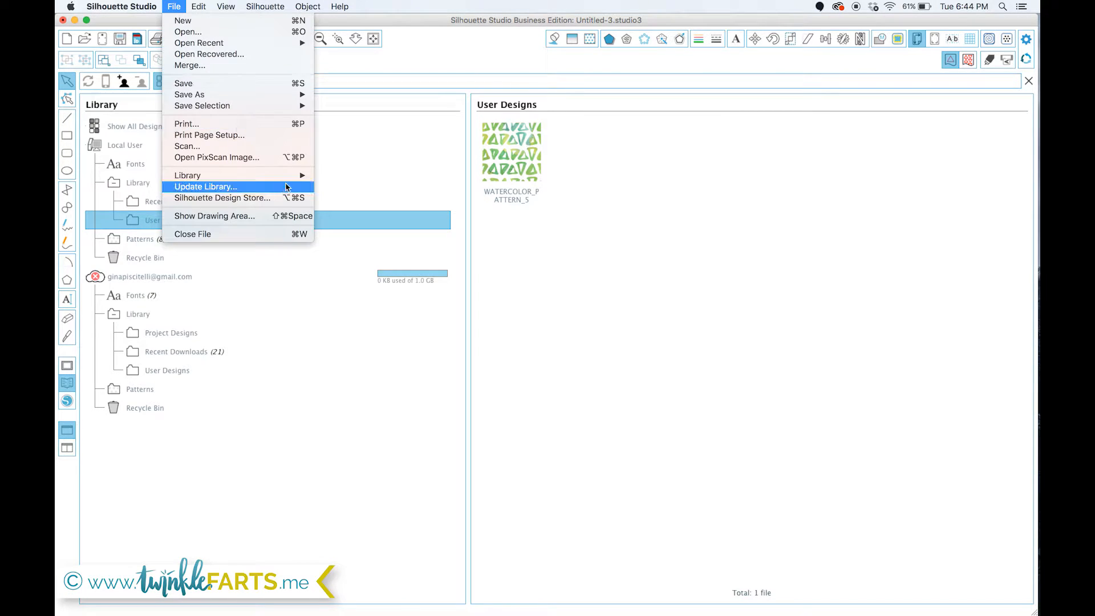
pyautogui.click(187, 175)
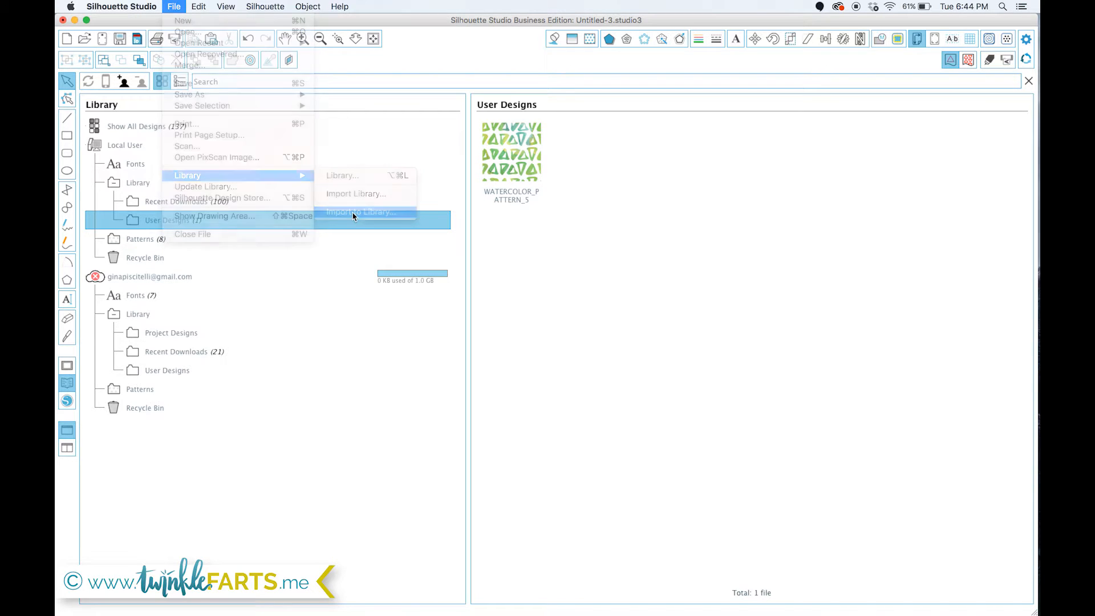
pyautogui.click(361, 212)
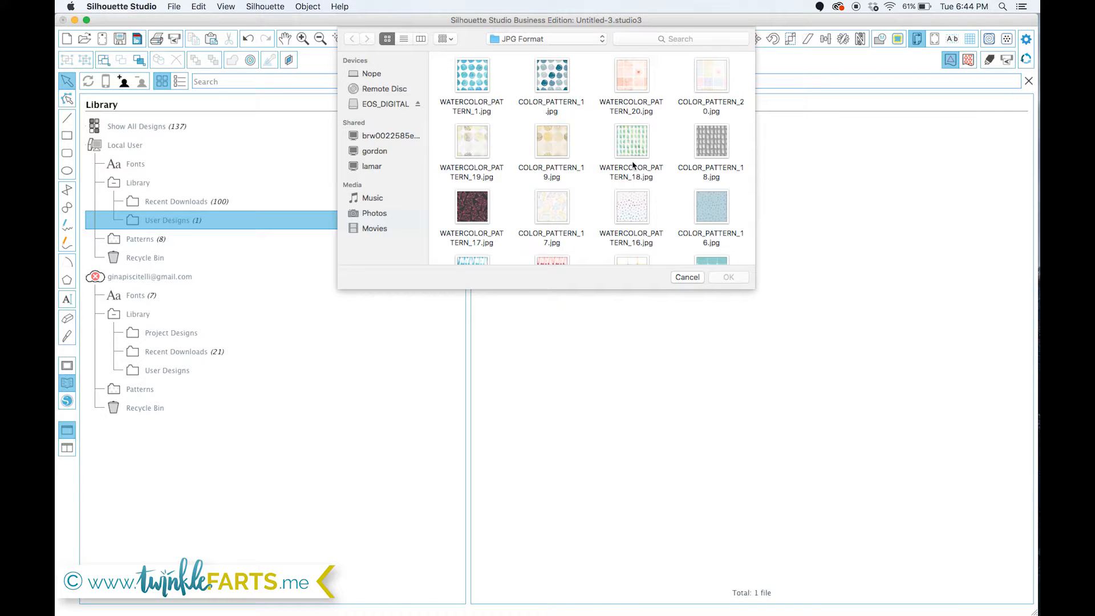
pyautogui.moveTo(590, 38)
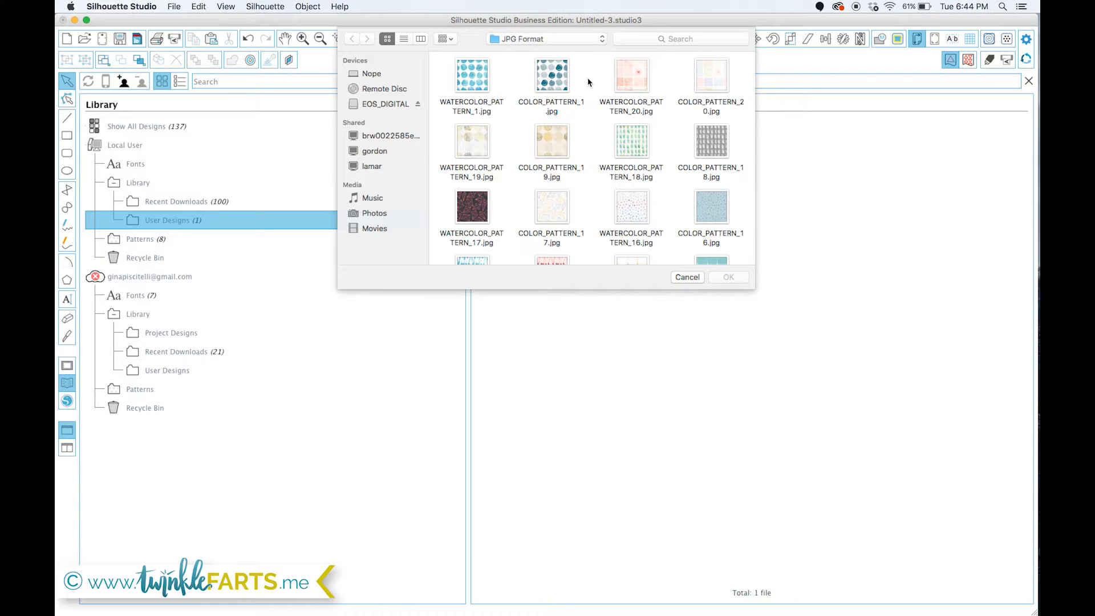
pyautogui.moveTo(682, 102)
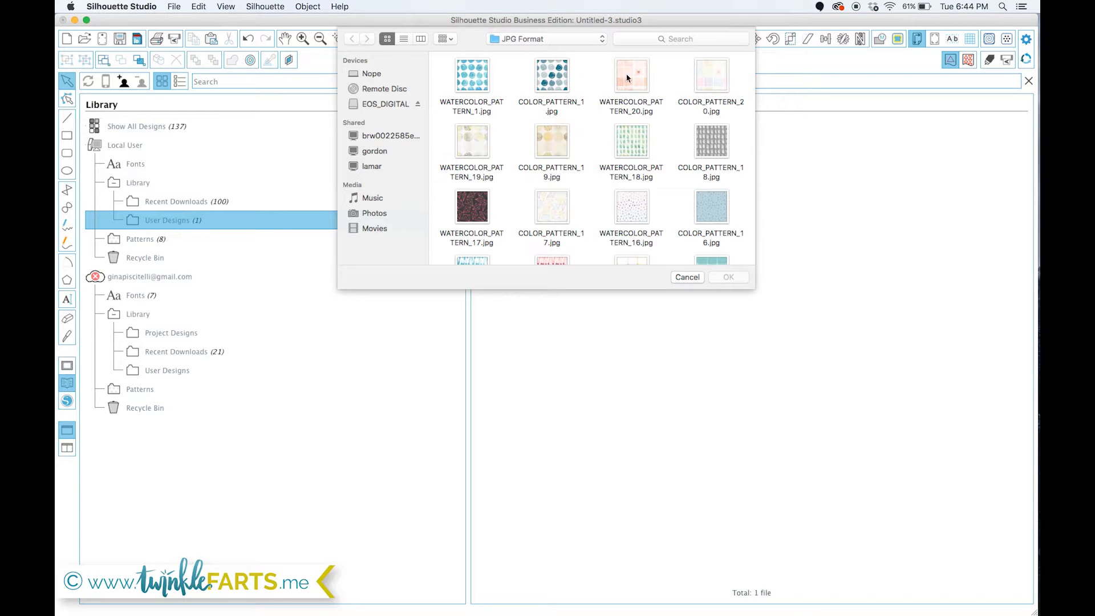
pyautogui.moveTo(614, 169)
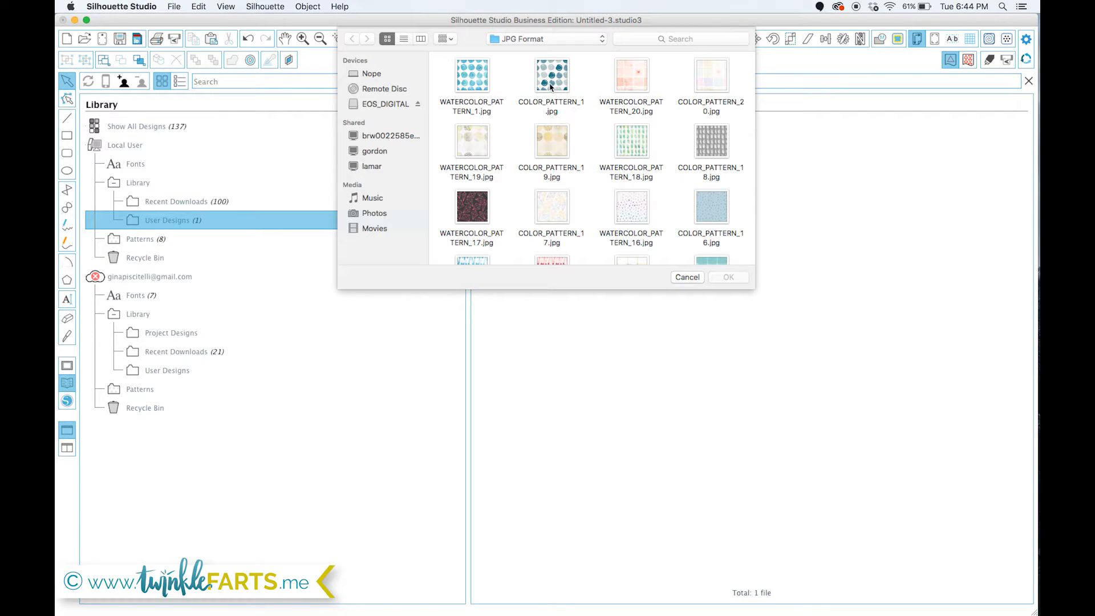
pyautogui.click(471, 75)
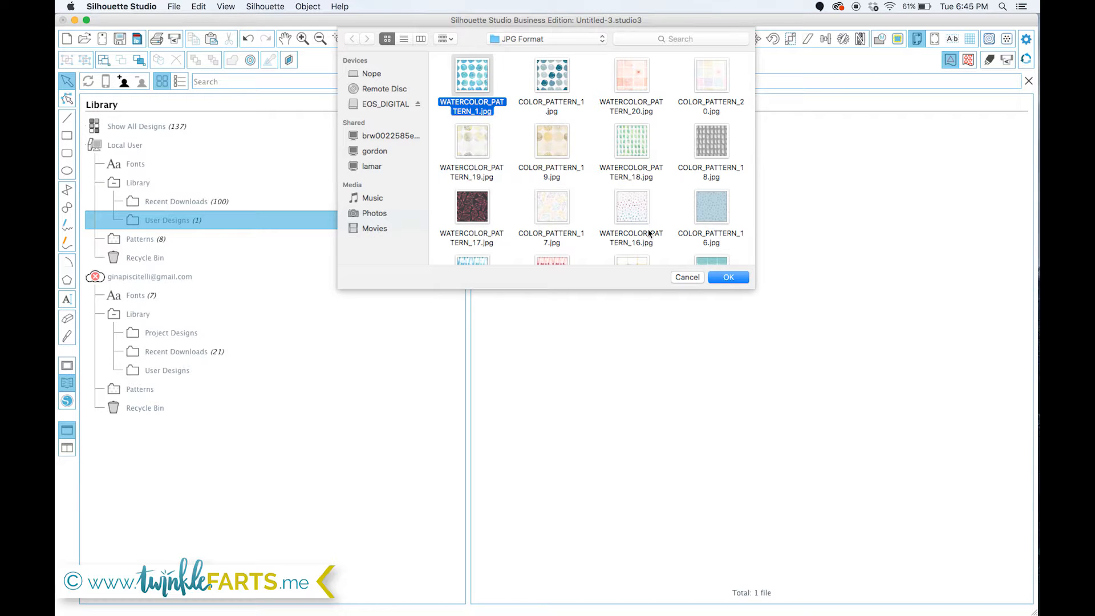
# - Confirm the import and view WATERCOLOR_PATTERN_1 in the Patterns folder
pyautogui.click(729, 277)
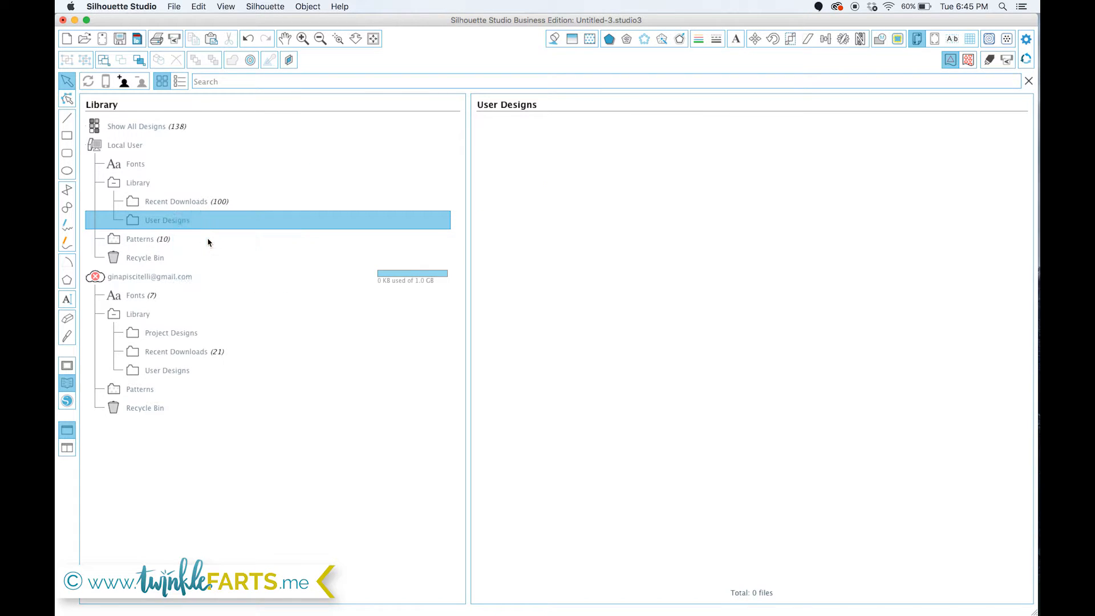
pyautogui.click(139, 239)
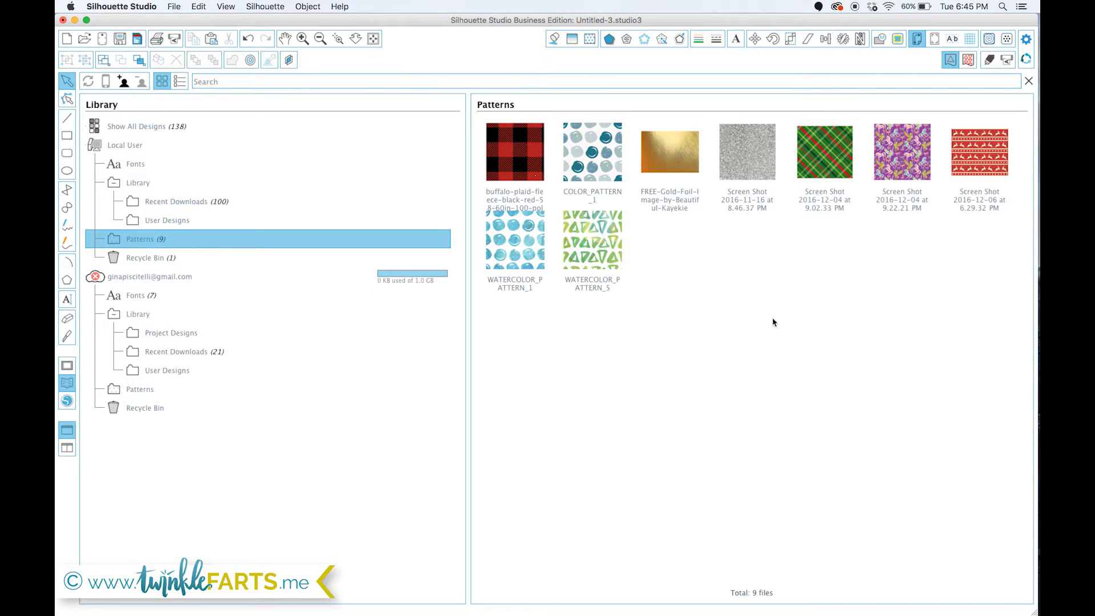
pyautogui.moveTo(672, 157)
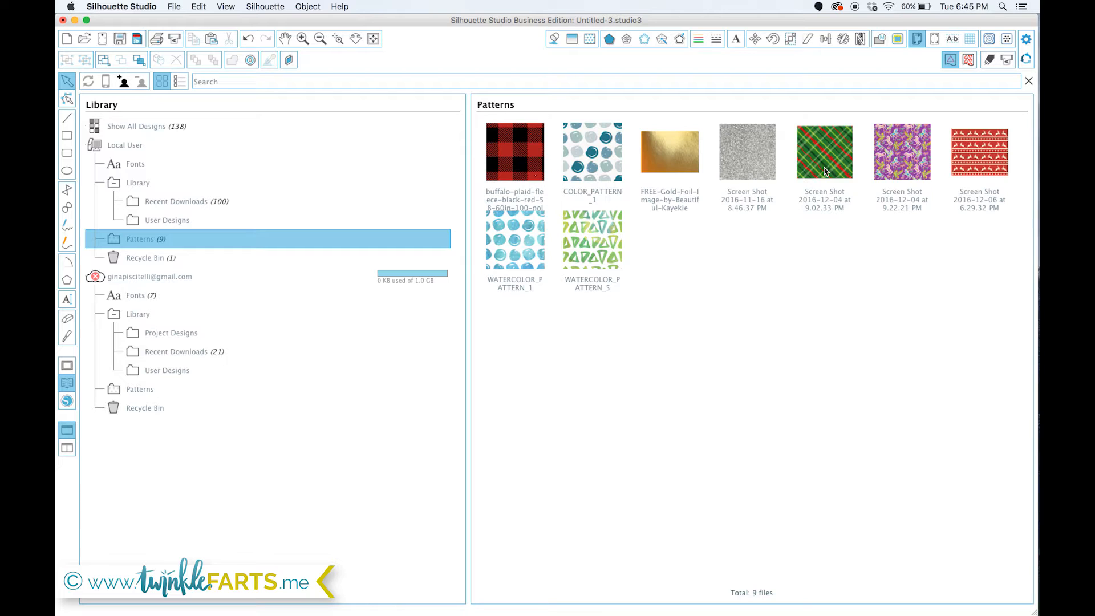
pyautogui.moveTo(814, 255)
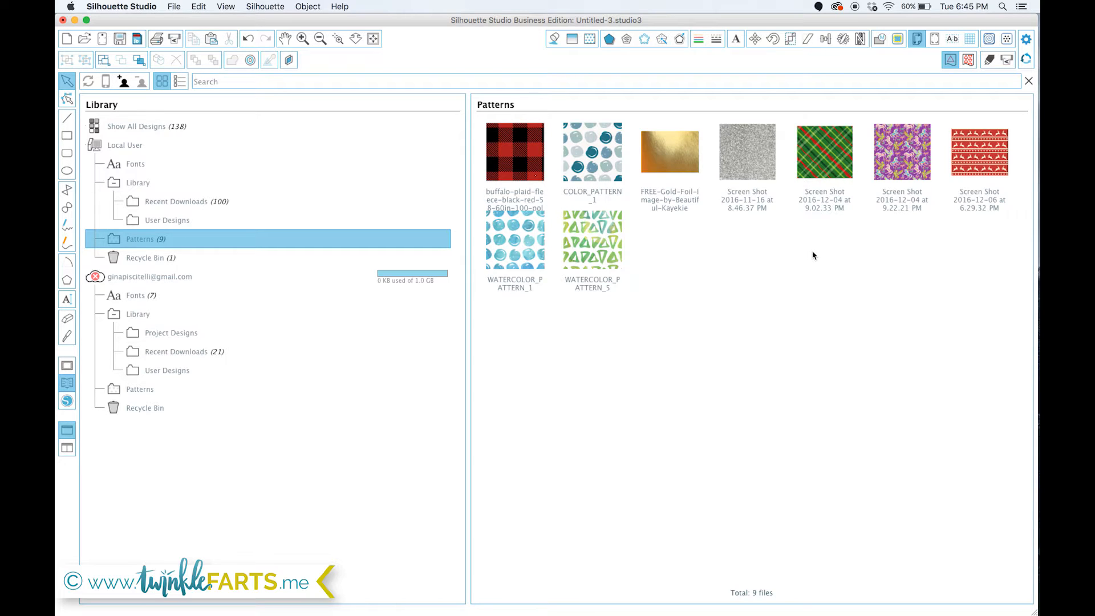
pyautogui.moveTo(665, 319)
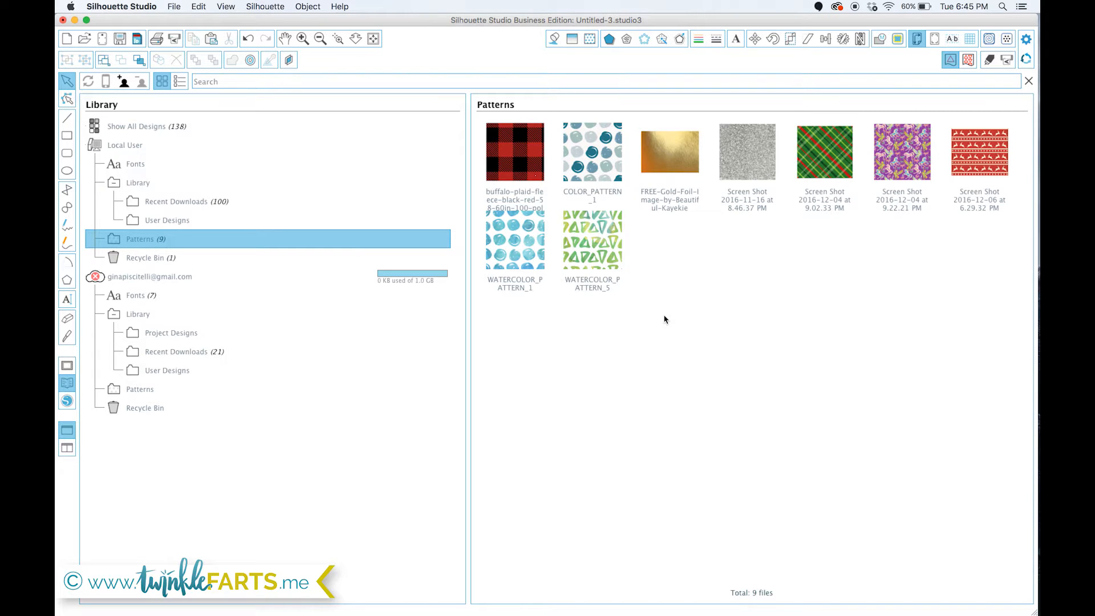
pyautogui.moveTo(780, 172)
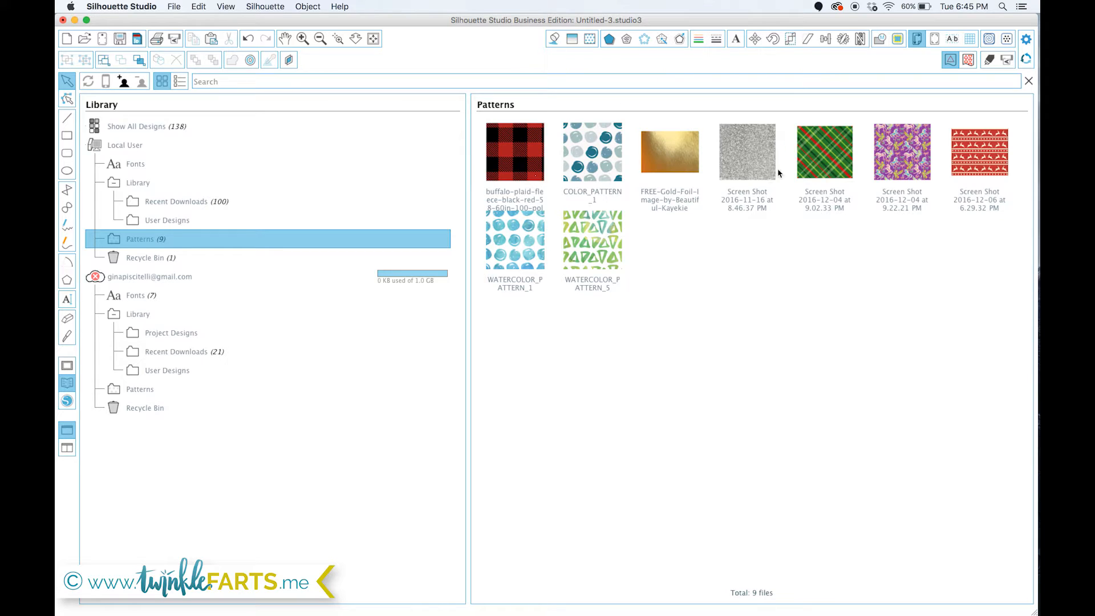
pyautogui.moveTo(705, 318)
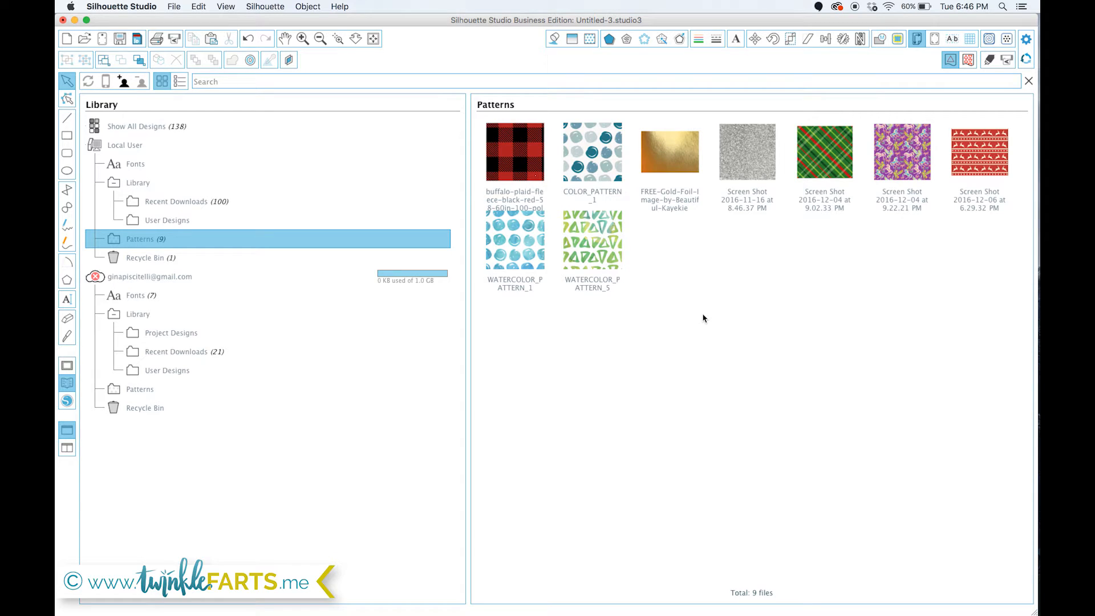
pyautogui.moveTo(67, 367)
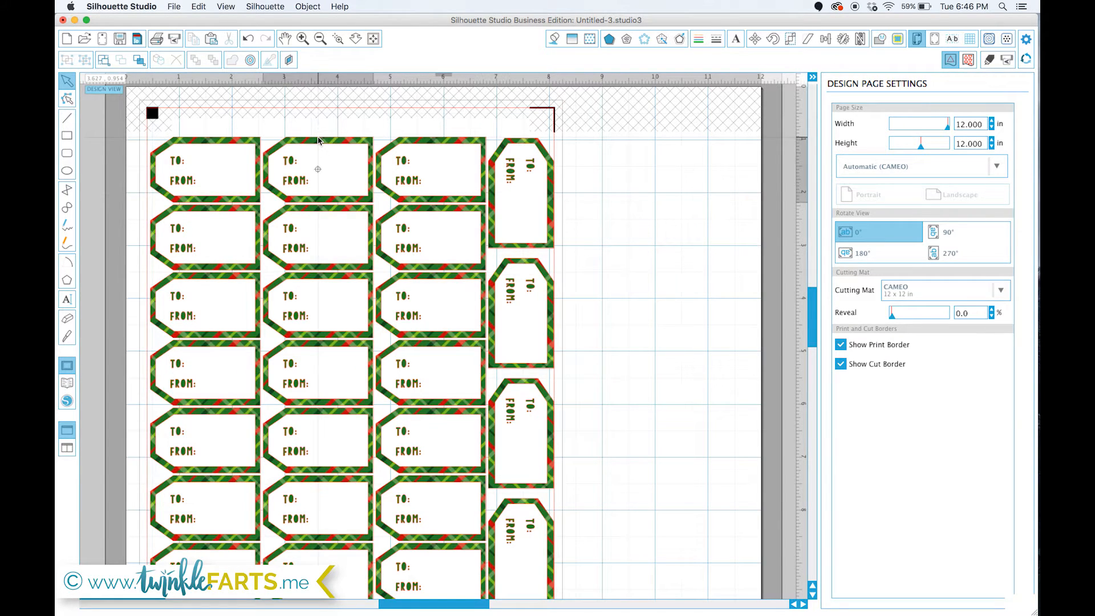
# - Select the second top-row tag and apply the blue watercolor fill pattern
pyautogui.click(318, 169)
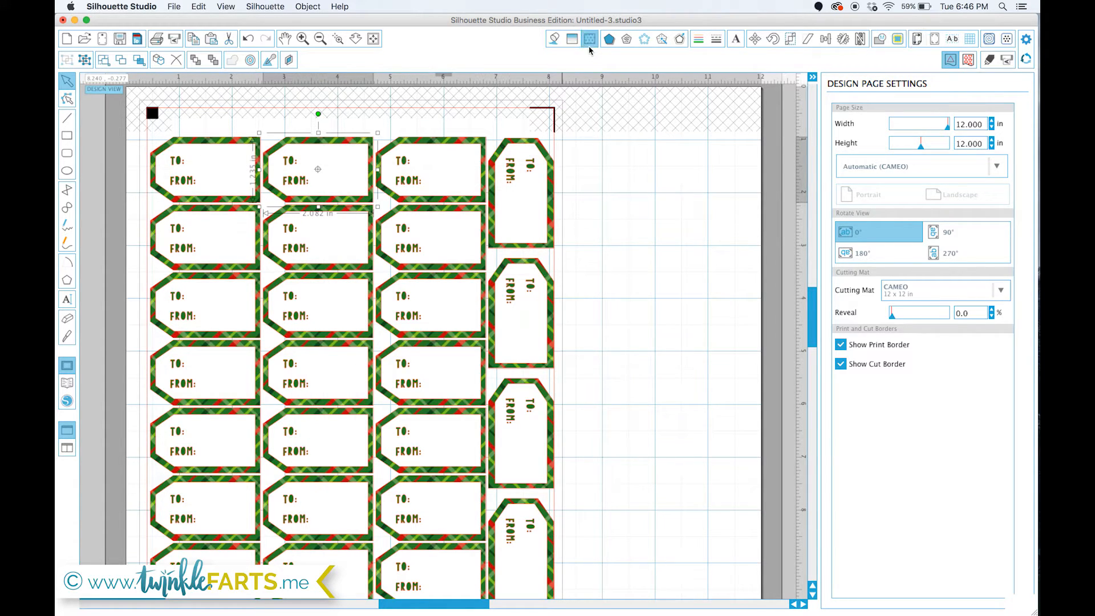
pyautogui.click(584, 38)
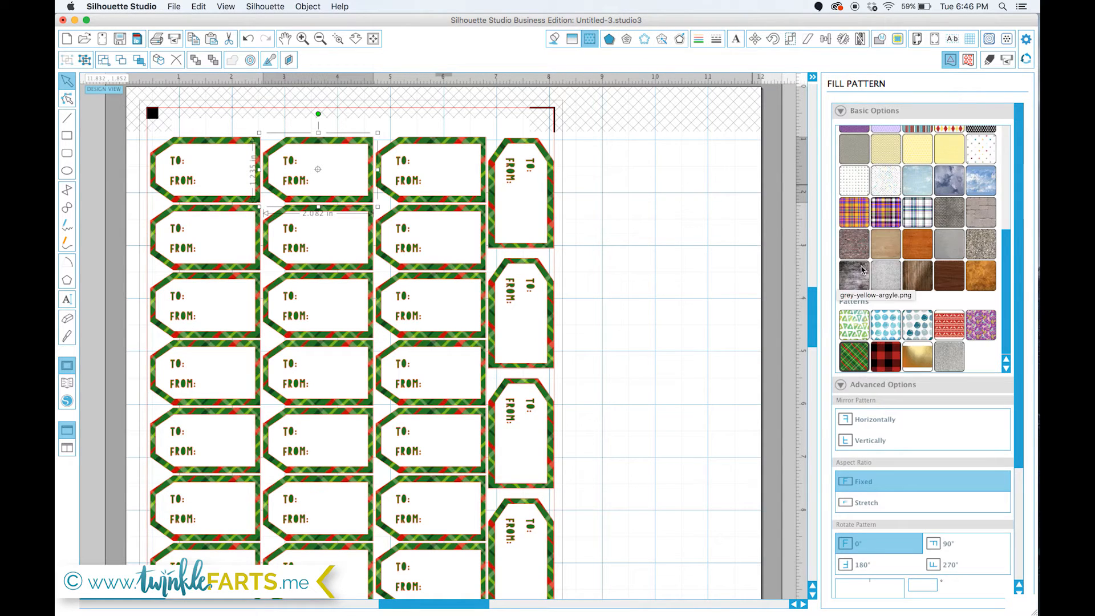
pyautogui.click(886, 336)
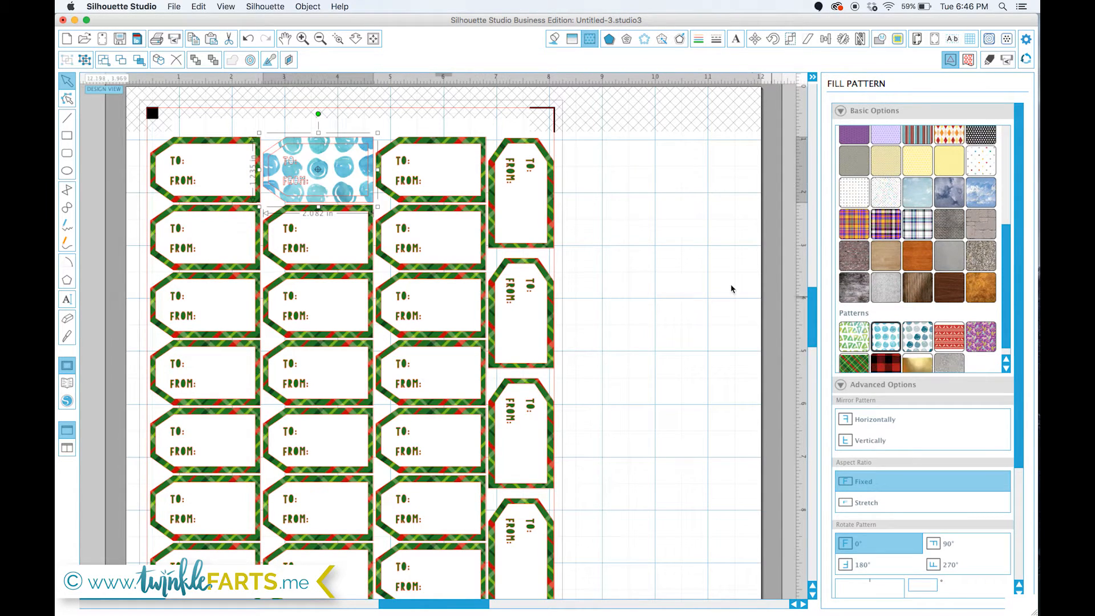
pyautogui.moveTo(274, 199)
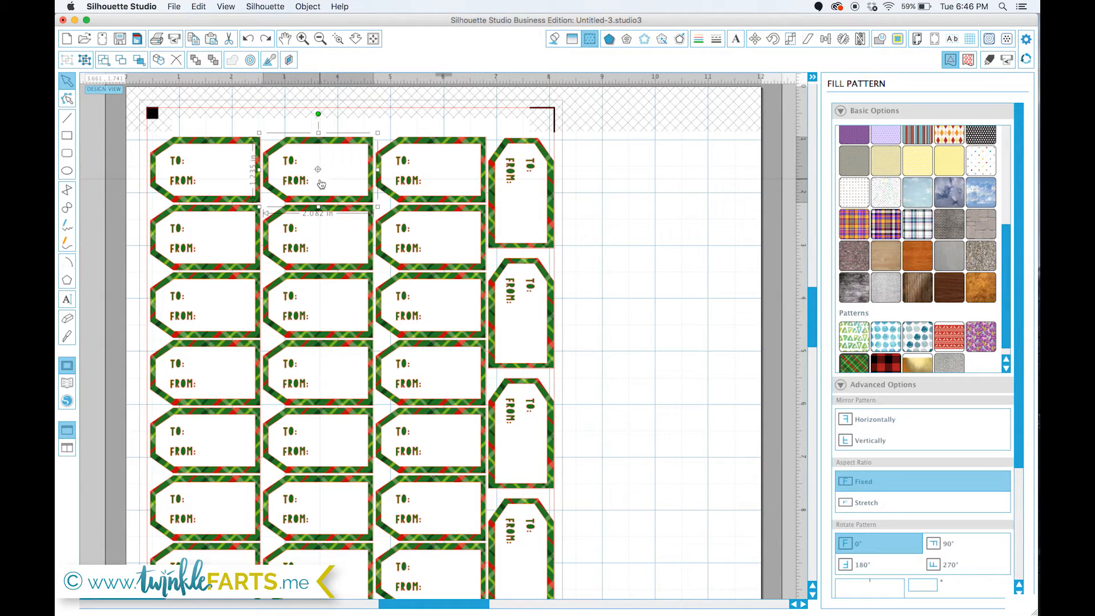
# - Select the second tag's border shape and fill it with WATERCOLOR_PATTERN_1
pyautogui.rightClick(318, 183)
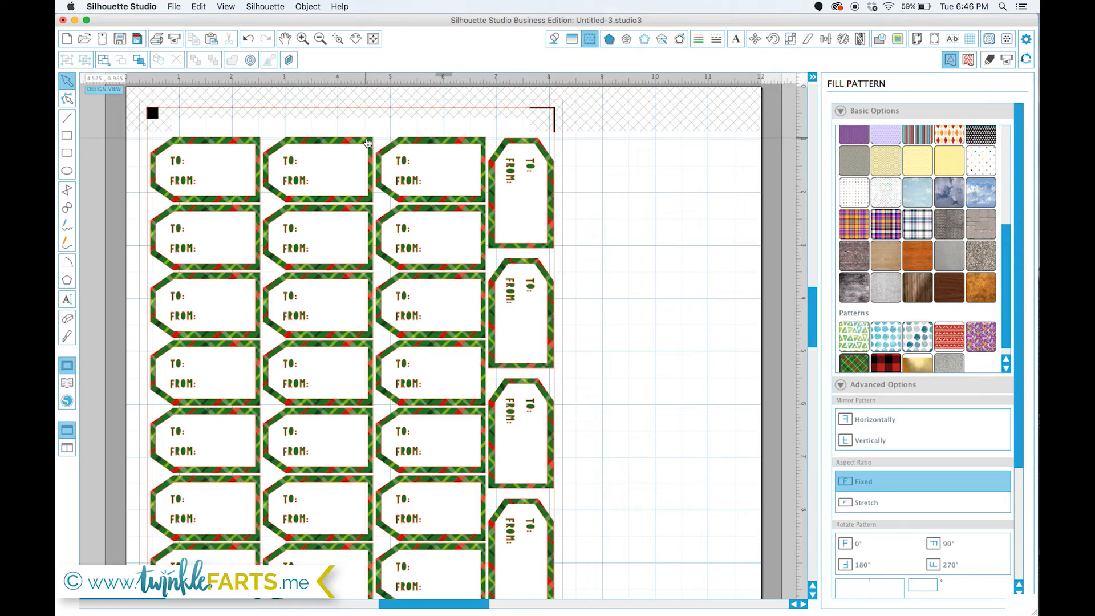
pyautogui.click(317, 169)
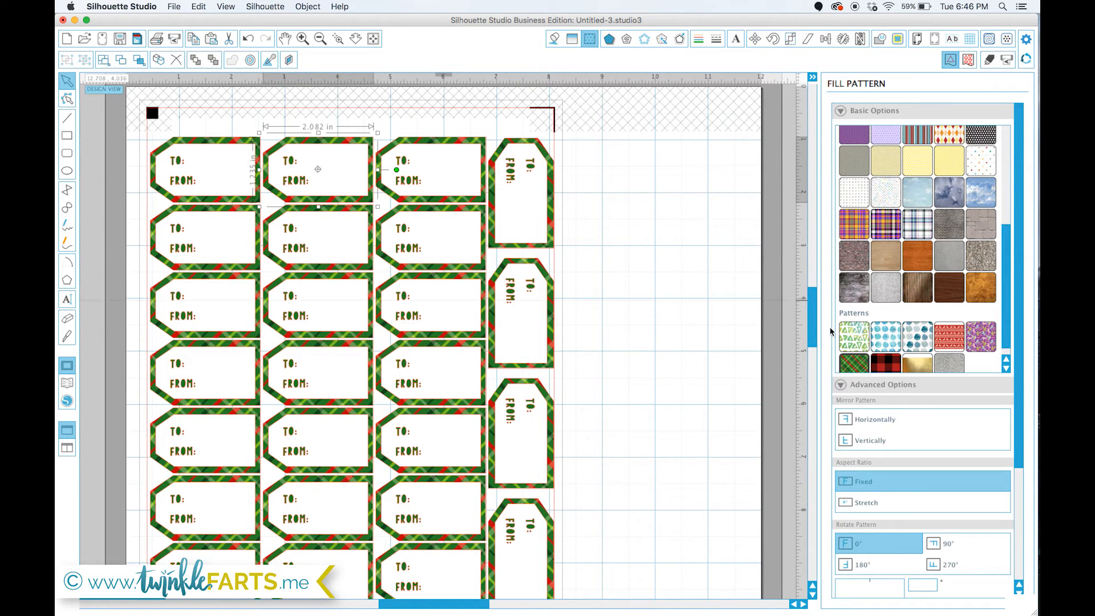
pyautogui.click(886, 337)
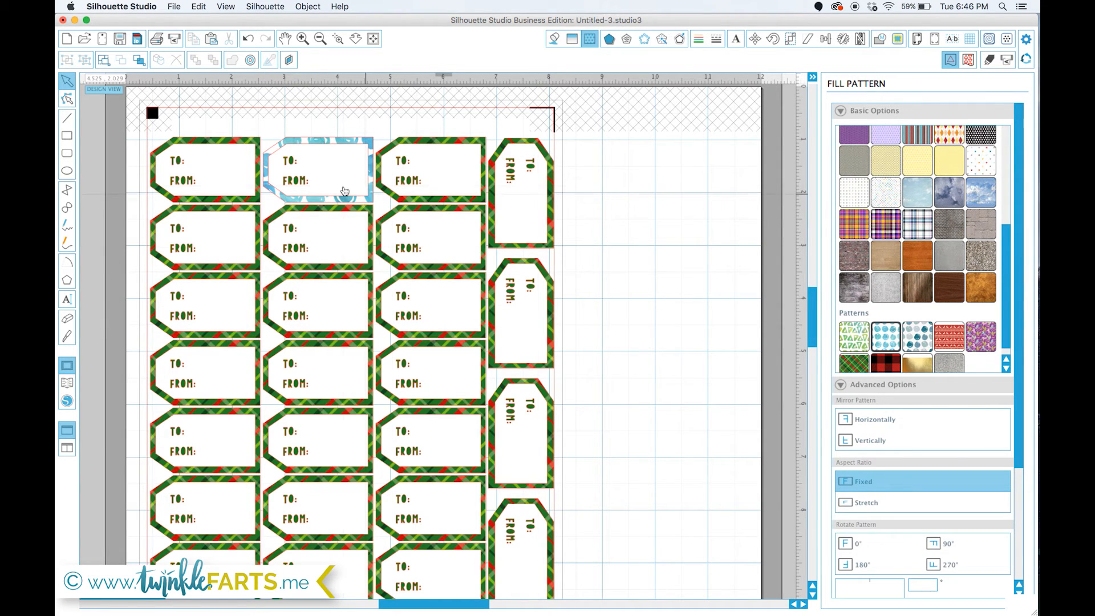
pyautogui.moveTo(301, 182)
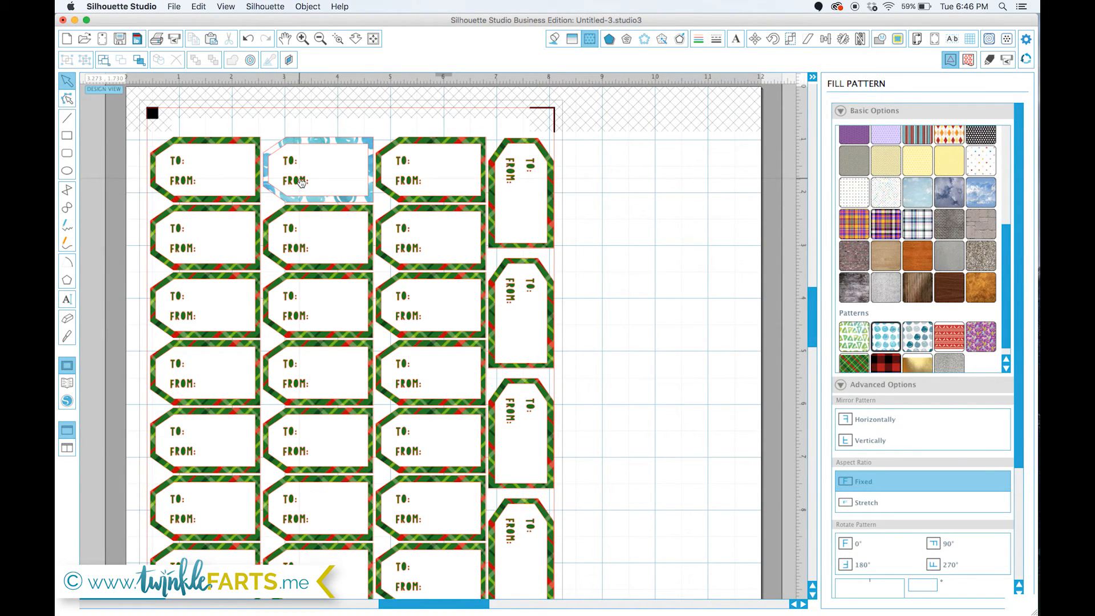